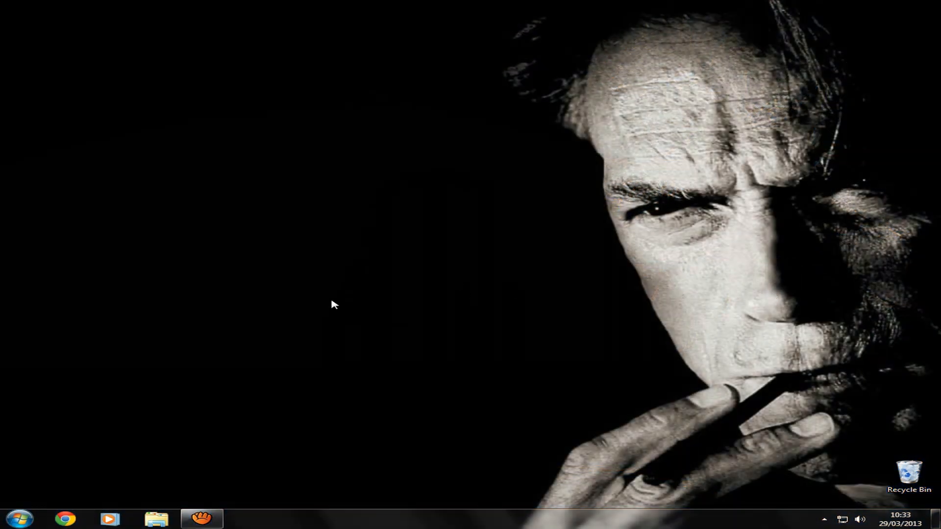
# Reach Computer Management from the Start menu's Computer entry via Manage.
pyautogui.click(18, 518)
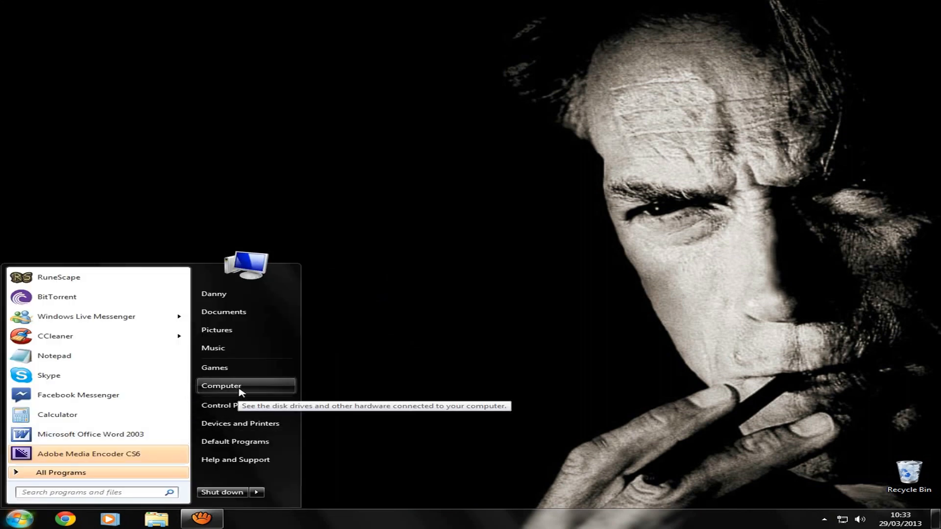
pyautogui.rightClick(222, 385)
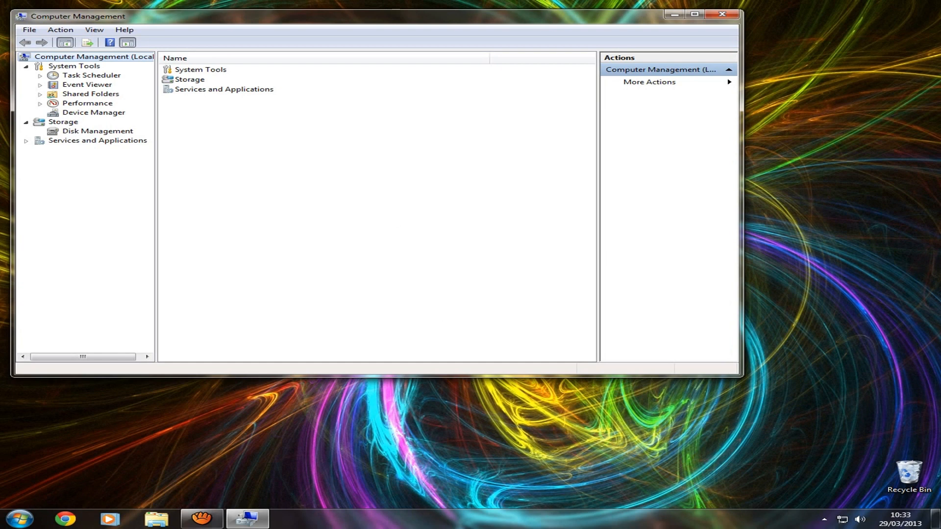
# Show Disk Management and locate Disk 3's 149.05 GB Mini Drive II (I:) partition.
pyautogui.click(63, 122)
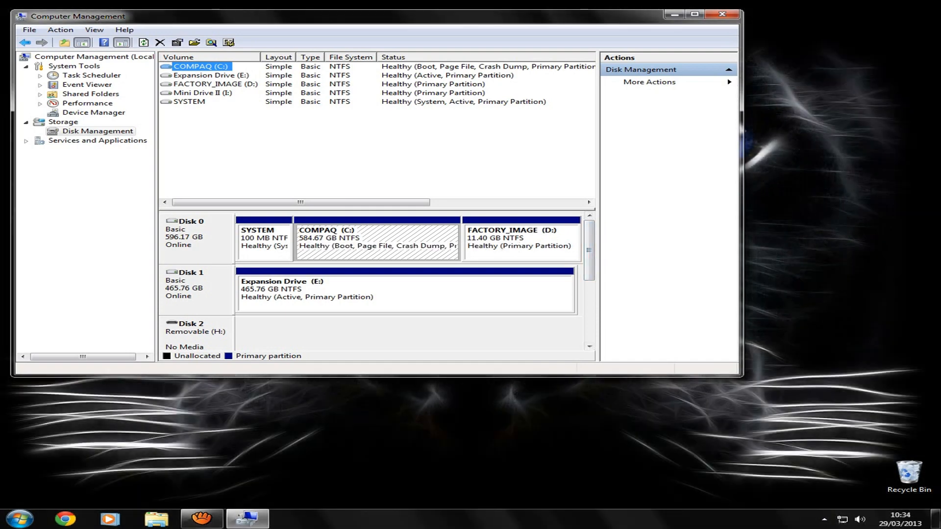
pyautogui.scroll(-3)
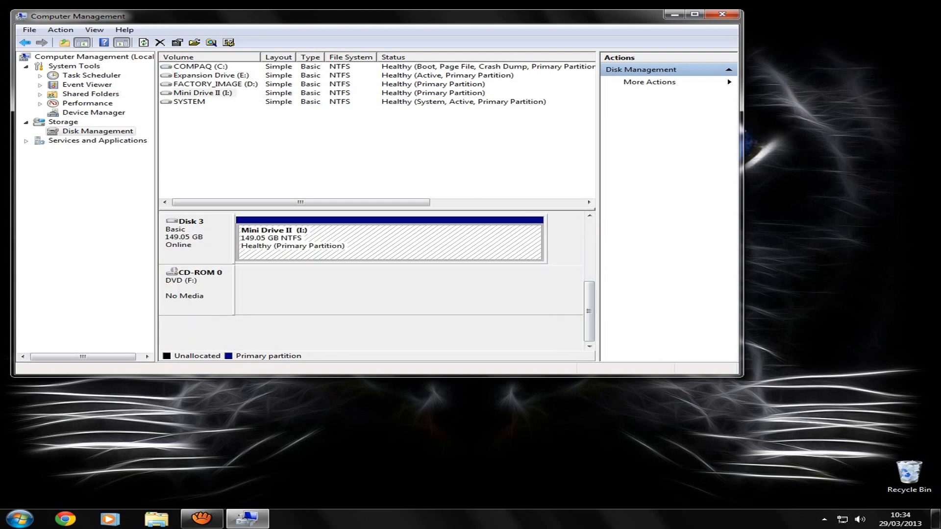
pyautogui.scroll(3)
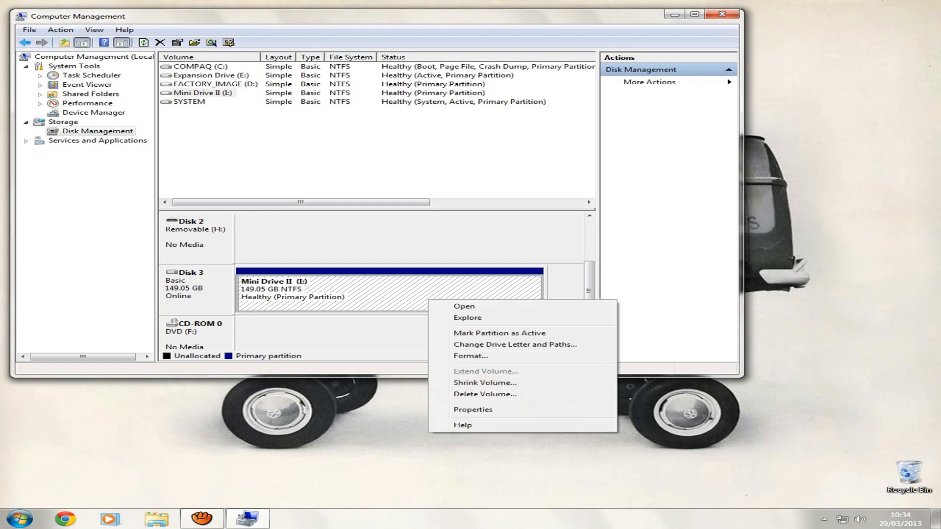
# Shrink Mini Drive II (I:) by 32768 MB, leaving 32.00 GB unallocated on Disk 3.
pyautogui.click(486, 382)
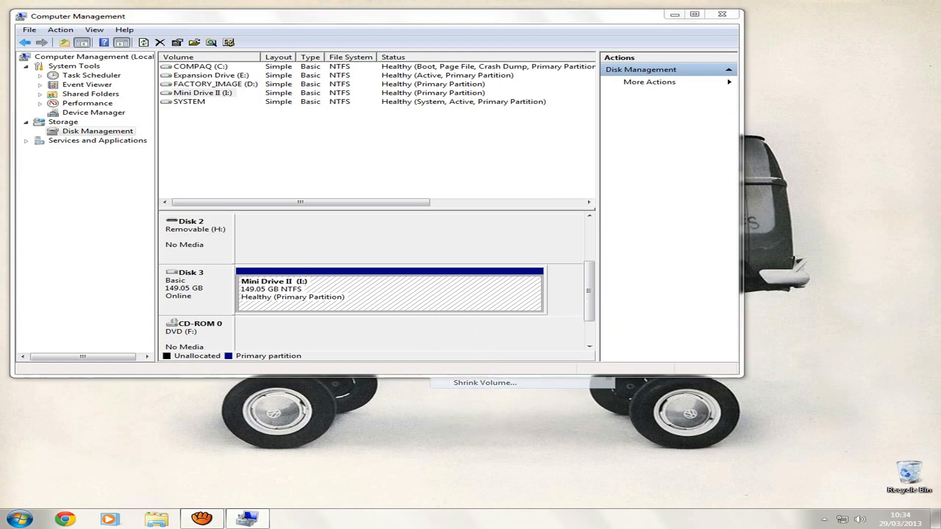
pyautogui.click(485, 383)
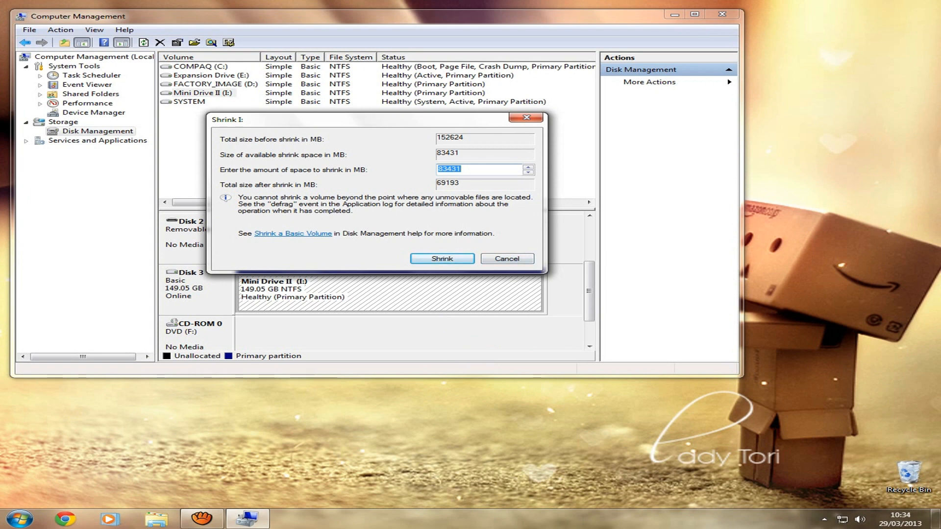
pyautogui.write('32')
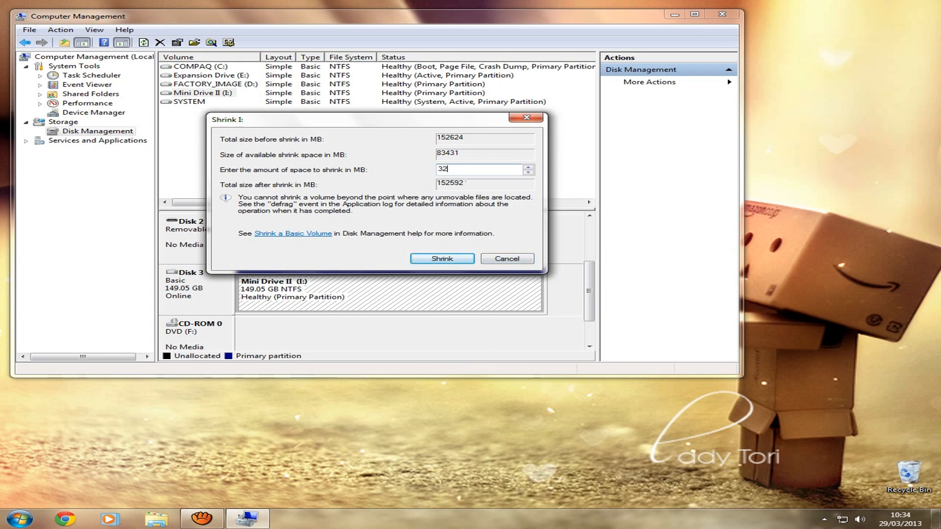
pyautogui.write('768')
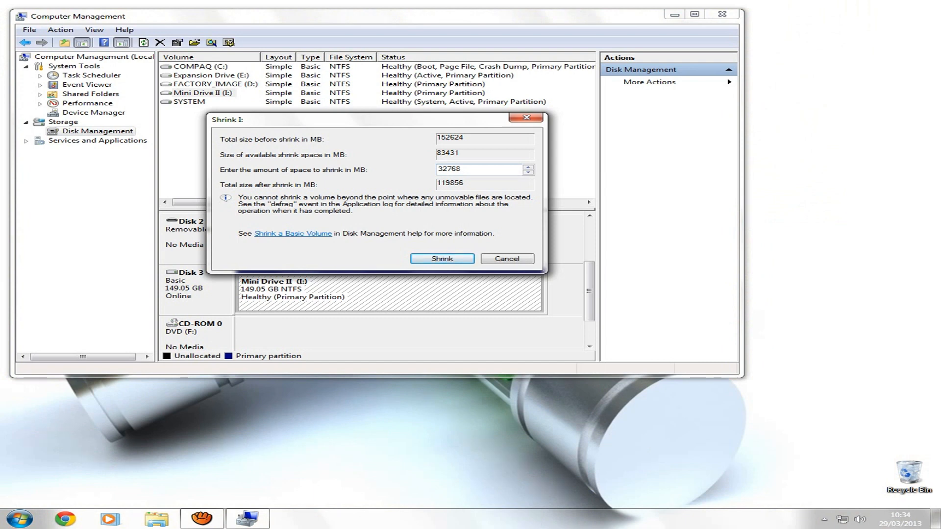
pyautogui.click(480, 169)
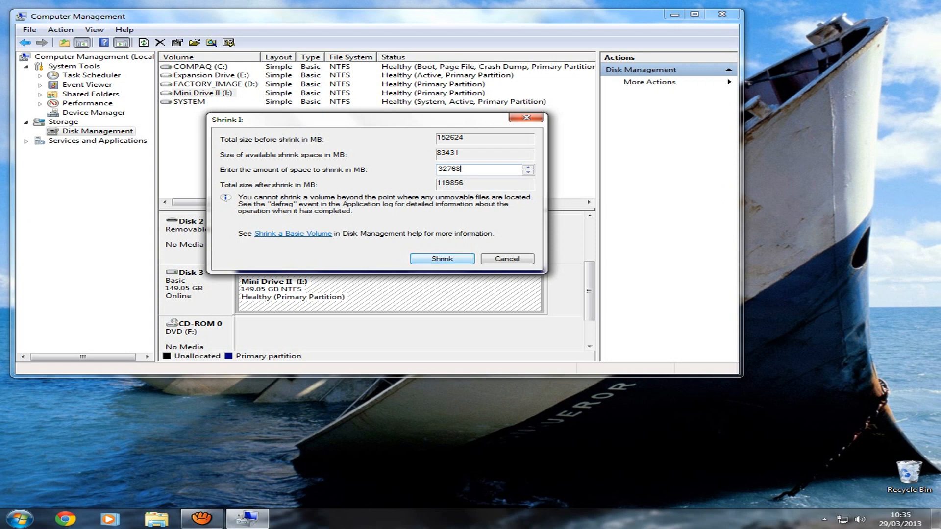
pyautogui.click(506, 261)
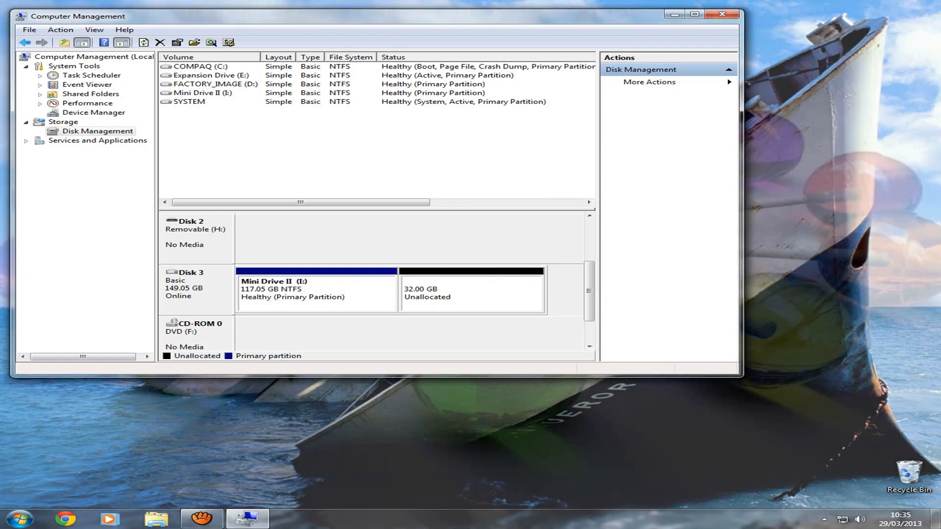
# Start a New Simple Volume on the unallocated space using the full 32768 MB.
pyautogui.click(471, 289)
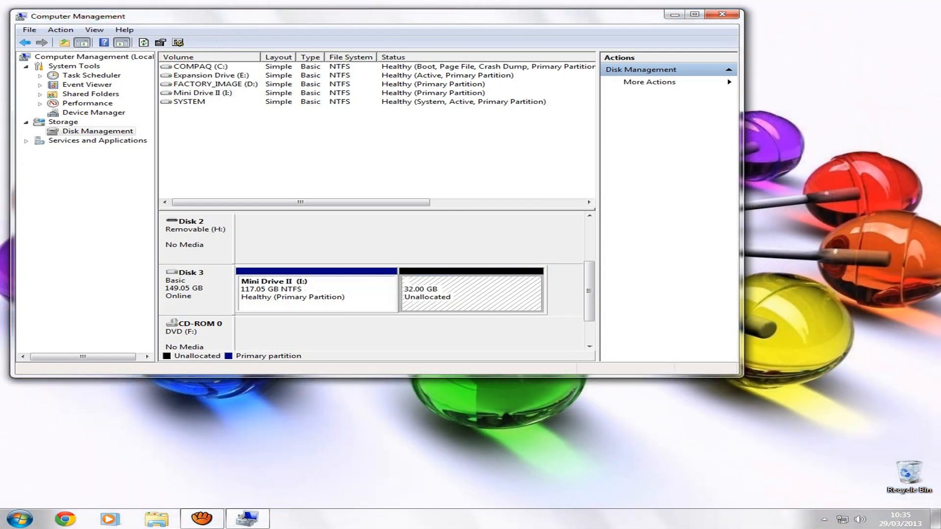
pyautogui.rightClick(472, 288)
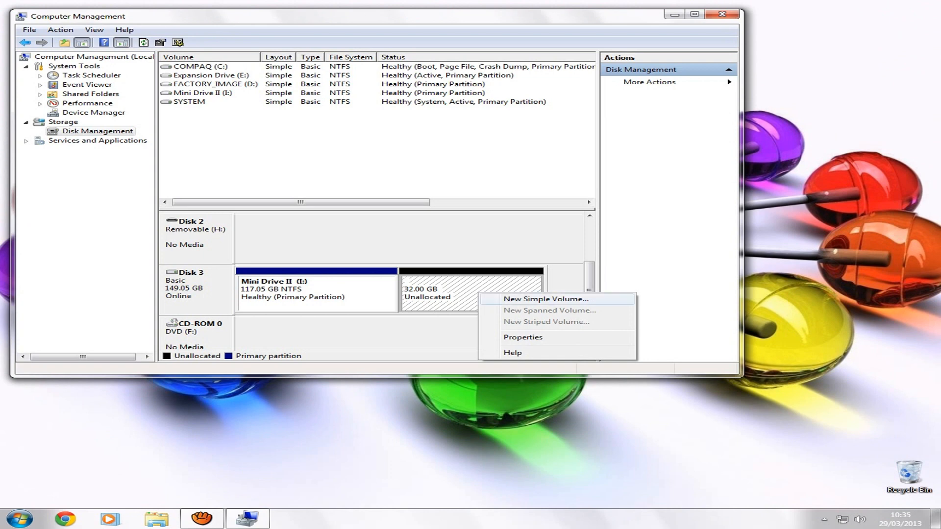
pyautogui.click(545, 299)
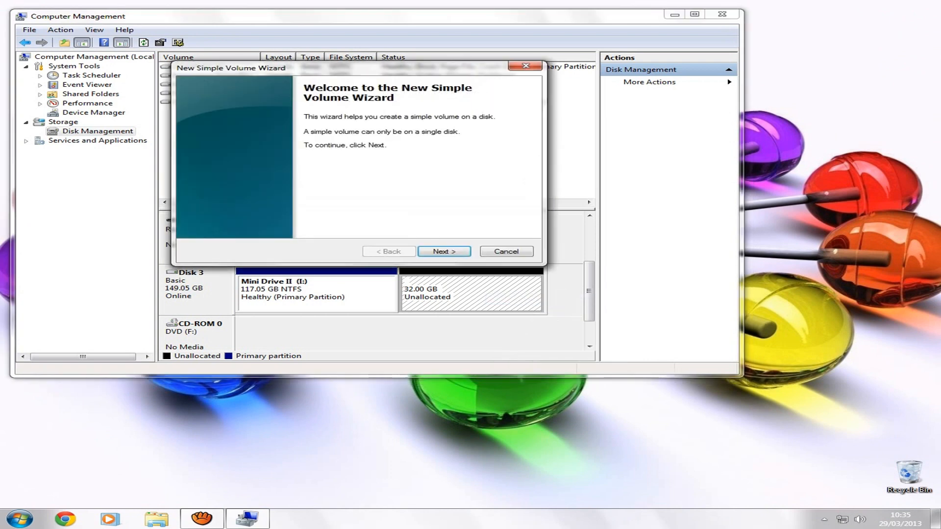
pyautogui.click(443, 251)
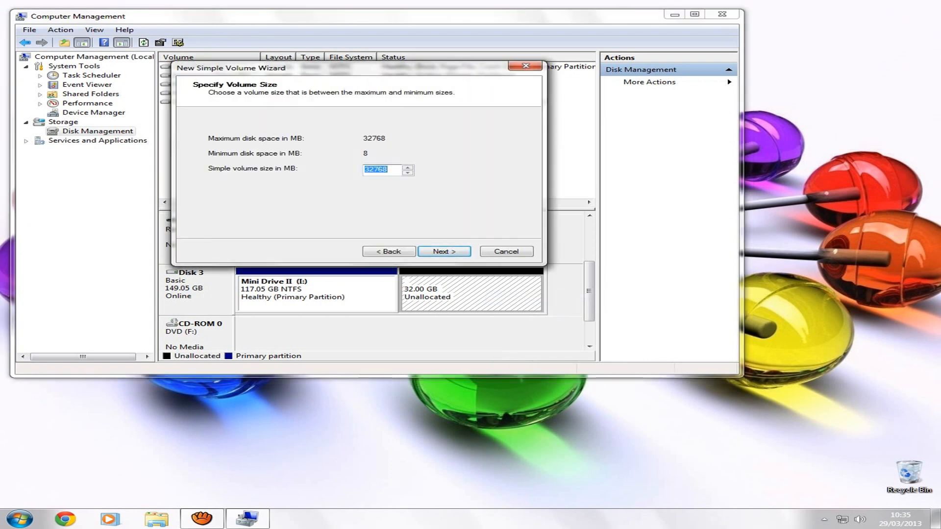
pyautogui.click(443, 251)
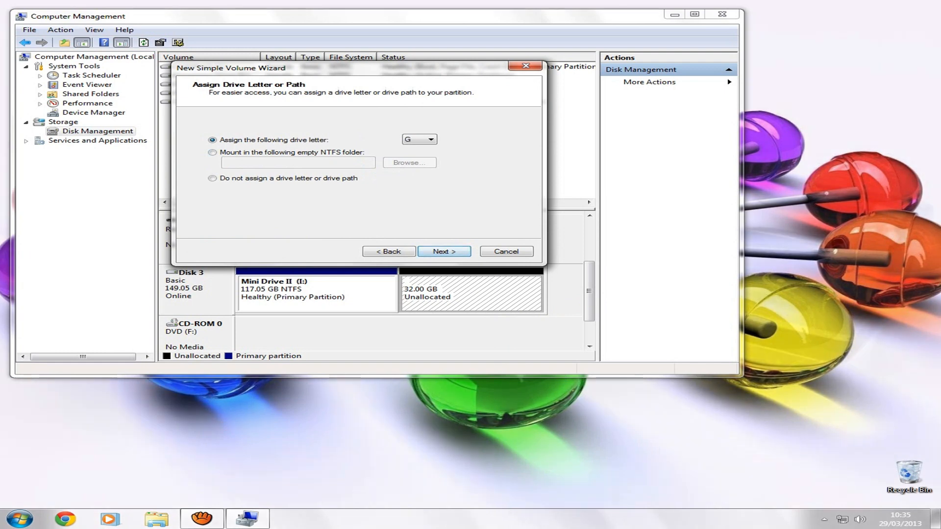
# Assign drive letter X to the new volume and continue to formatting settings.
pyautogui.click(431, 139)
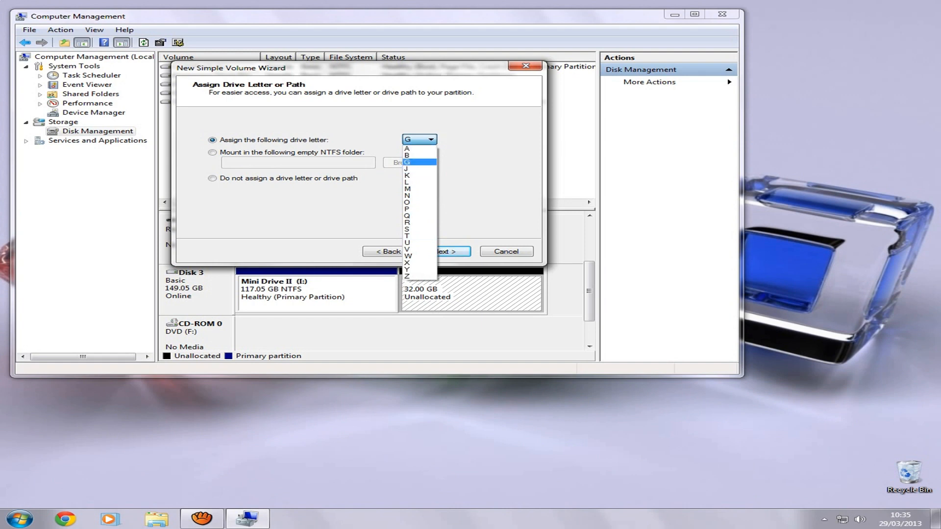
pyautogui.click(408, 258)
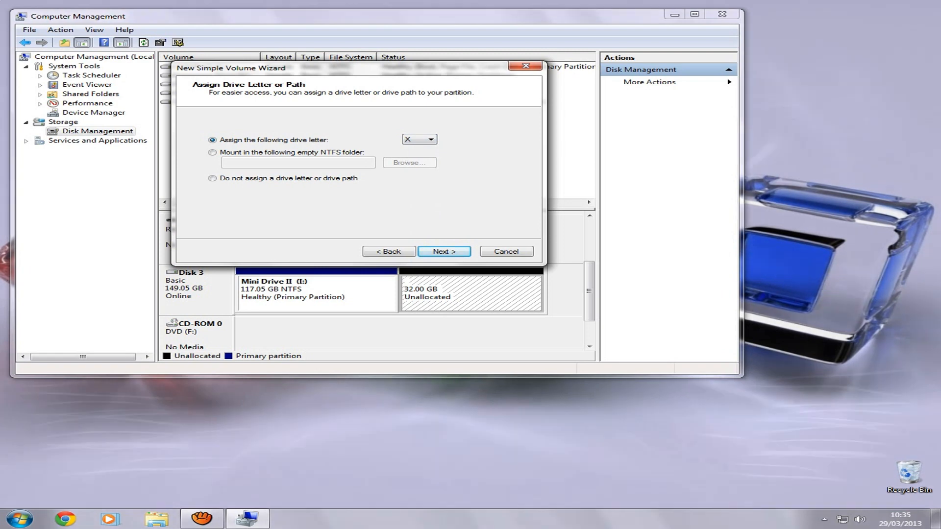
pyautogui.click(443, 251)
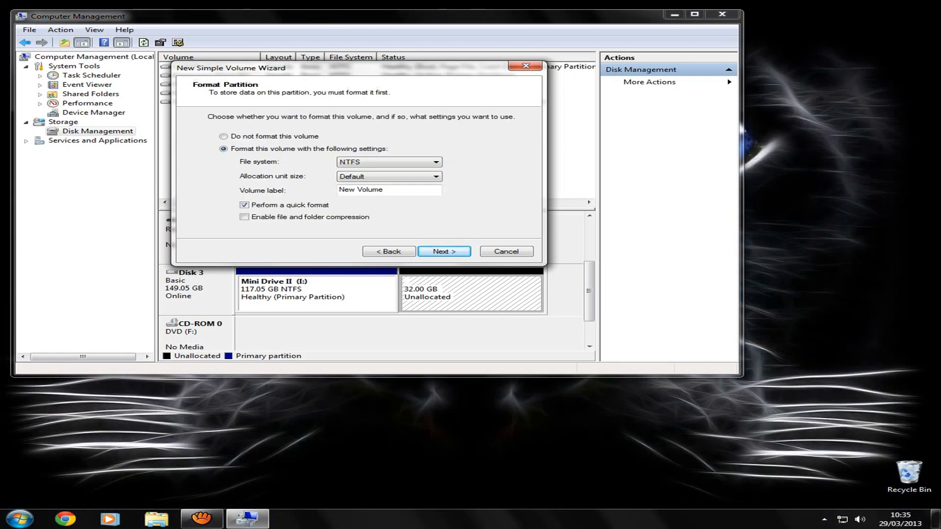
# Format the volume as FAT32 with label Xbox and finish creating it.
pyautogui.click(436, 161)
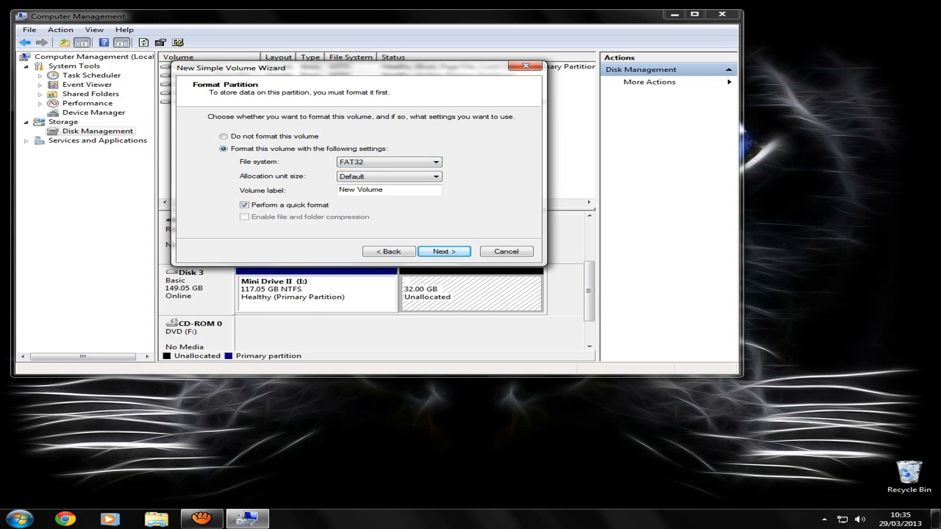
pyautogui.click(388, 175)
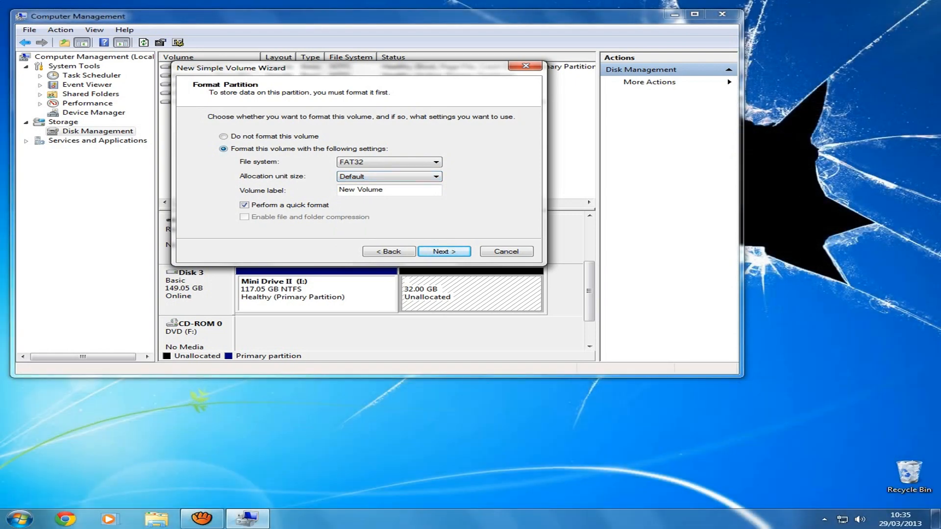
pyautogui.tripleClick(388, 190)
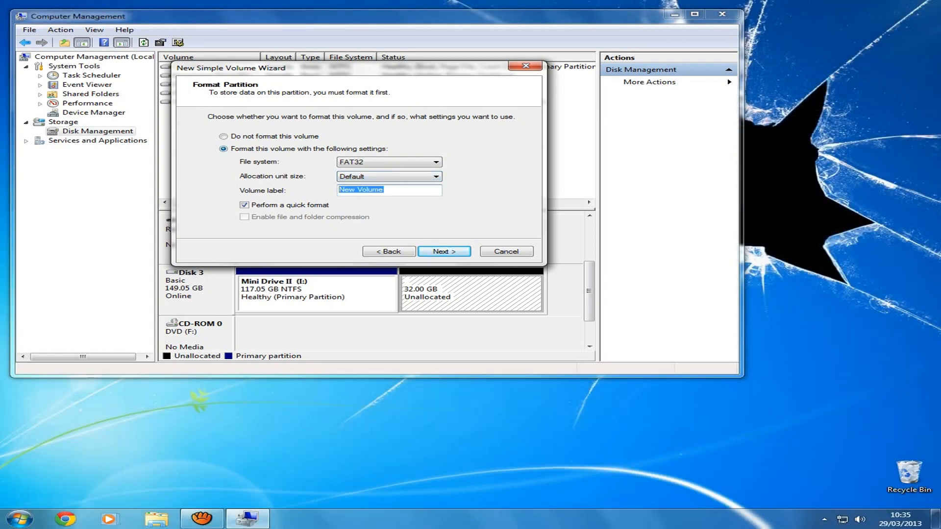
pyautogui.write('X')
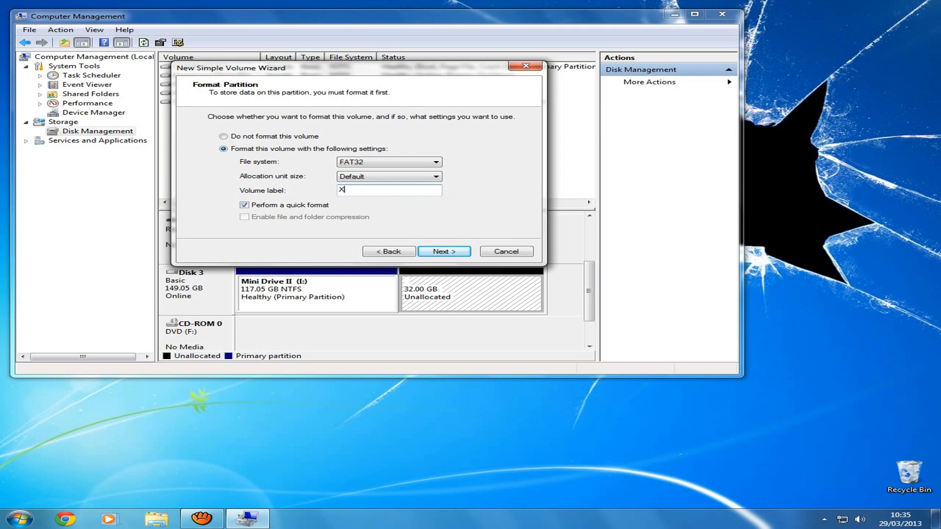
pyautogui.write('box')
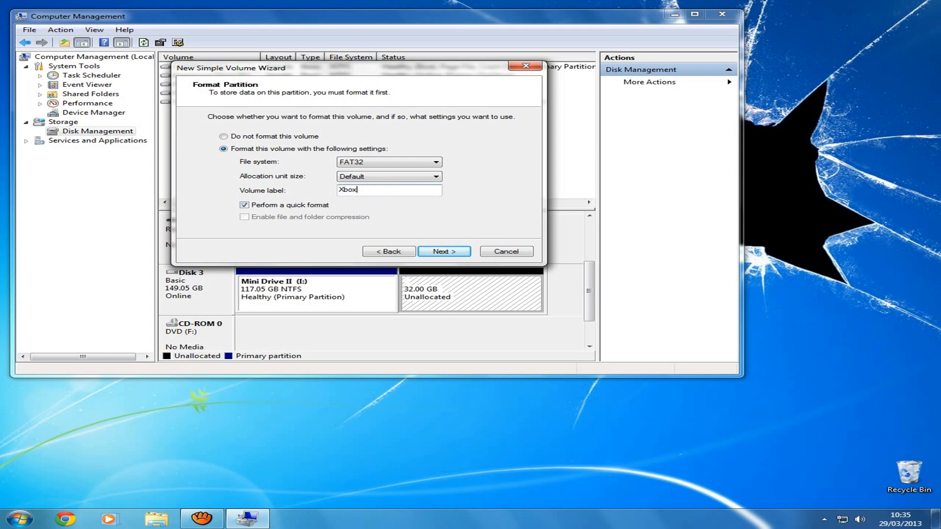
pyautogui.click(443, 251)
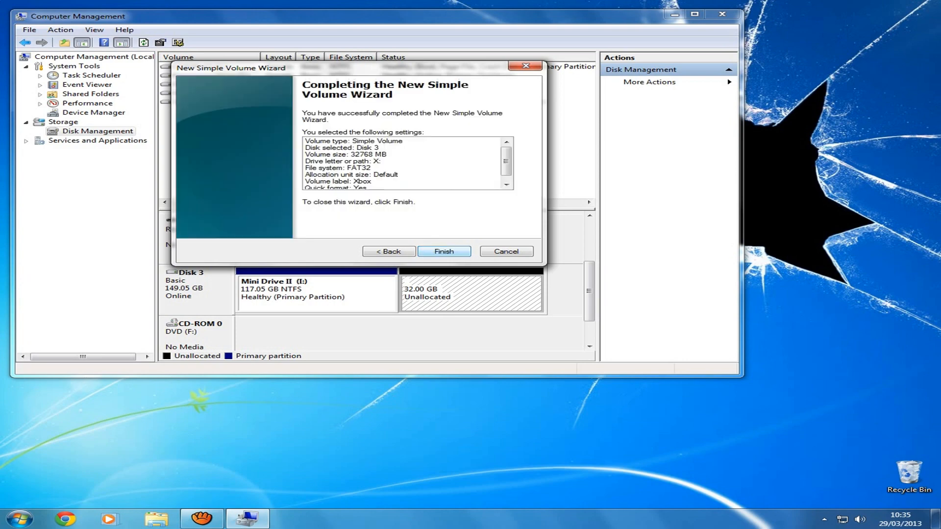
pyautogui.click(443, 251)
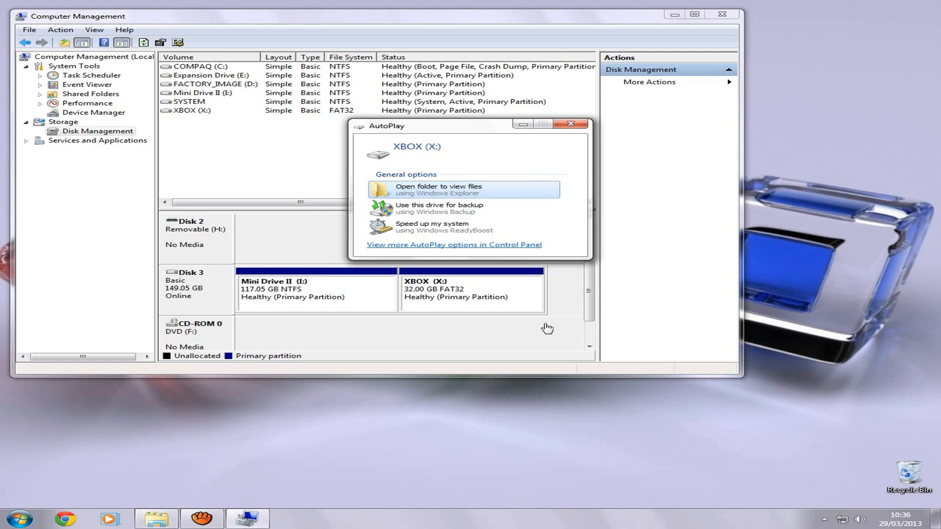
# View the empty XBOX (X:) drive from AutoPlay, then close its Explorer window.
pyautogui.click(455, 189)
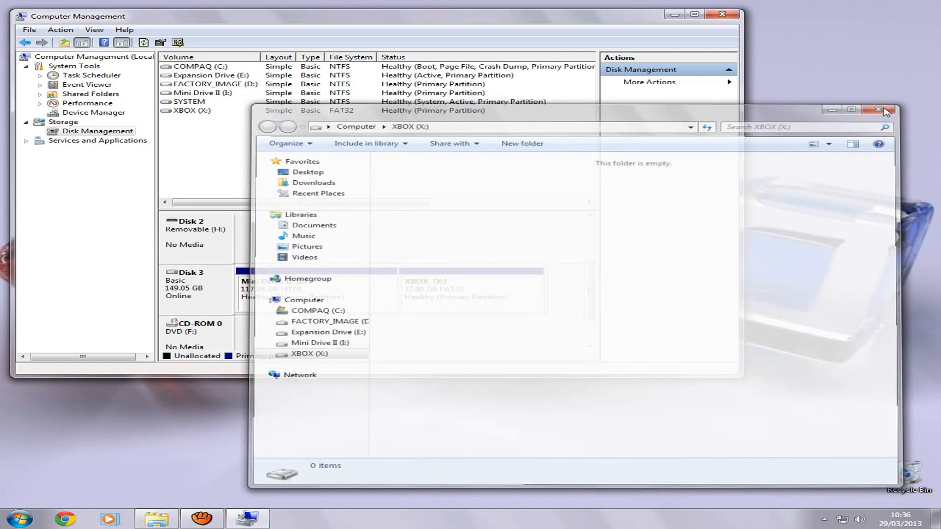
pyautogui.click(882, 110)
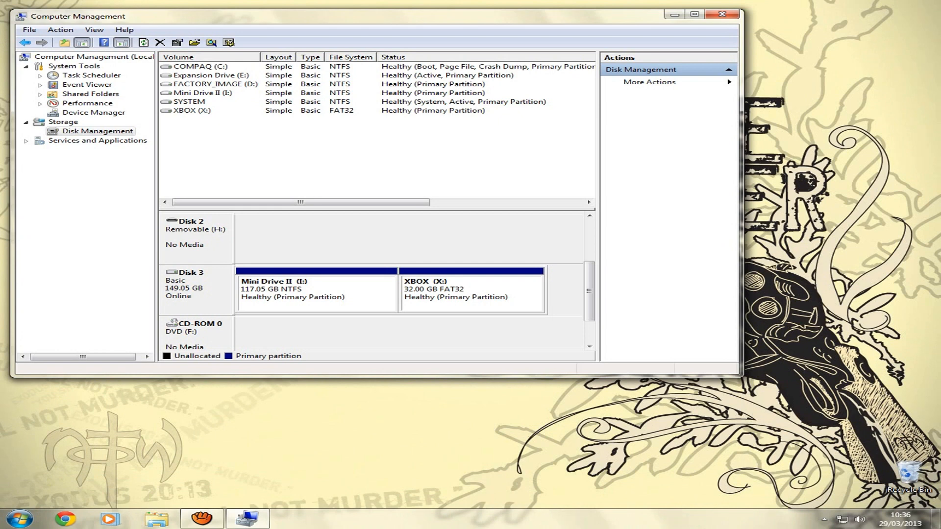
# Check Mini Drive II's actions, then close Computer Management to the desktop.
pyautogui.click(300, 291)
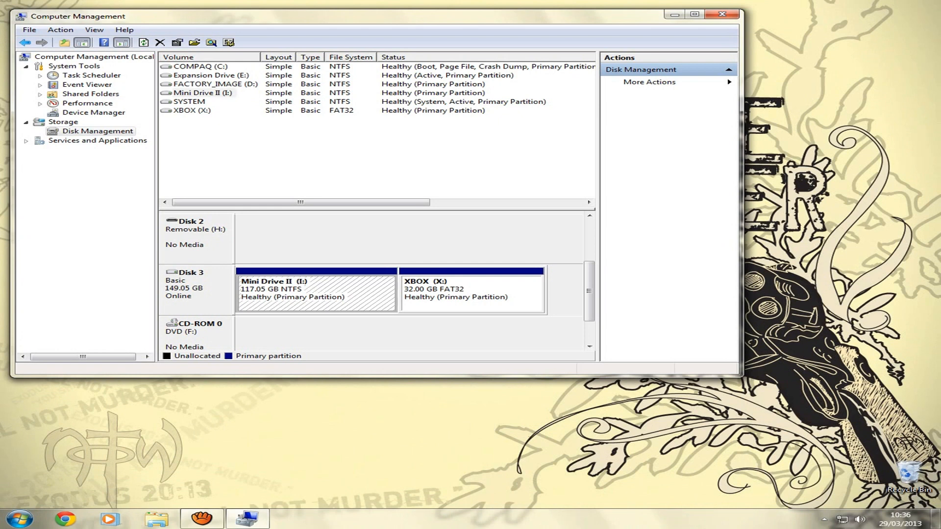
pyautogui.rightClick(311, 289)
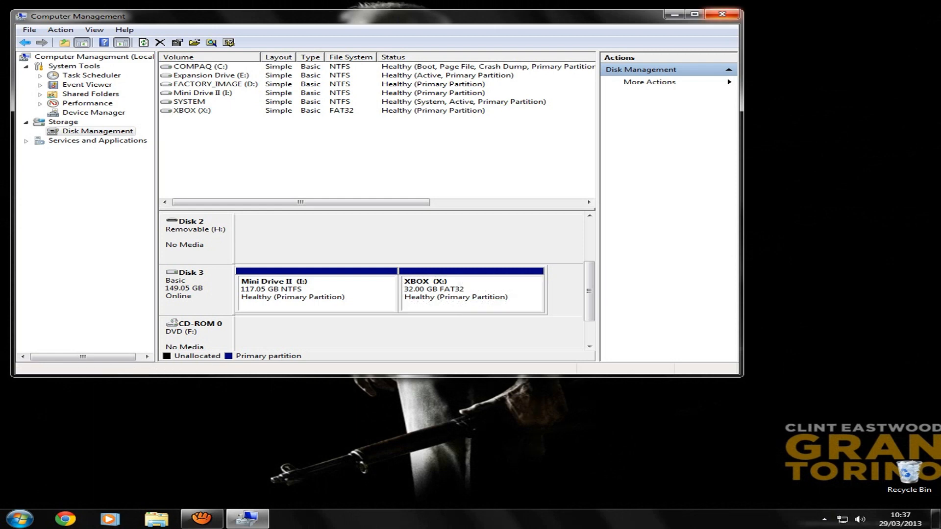
pyautogui.click(723, 14)
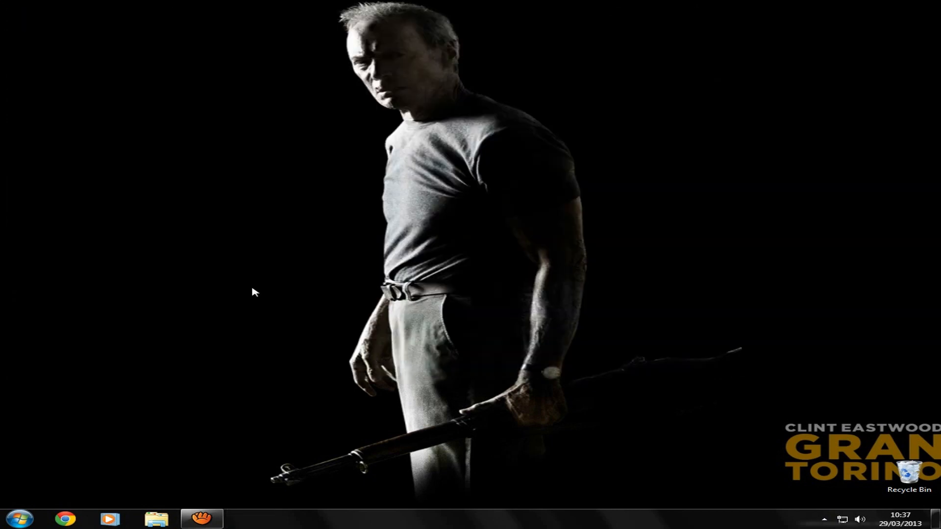